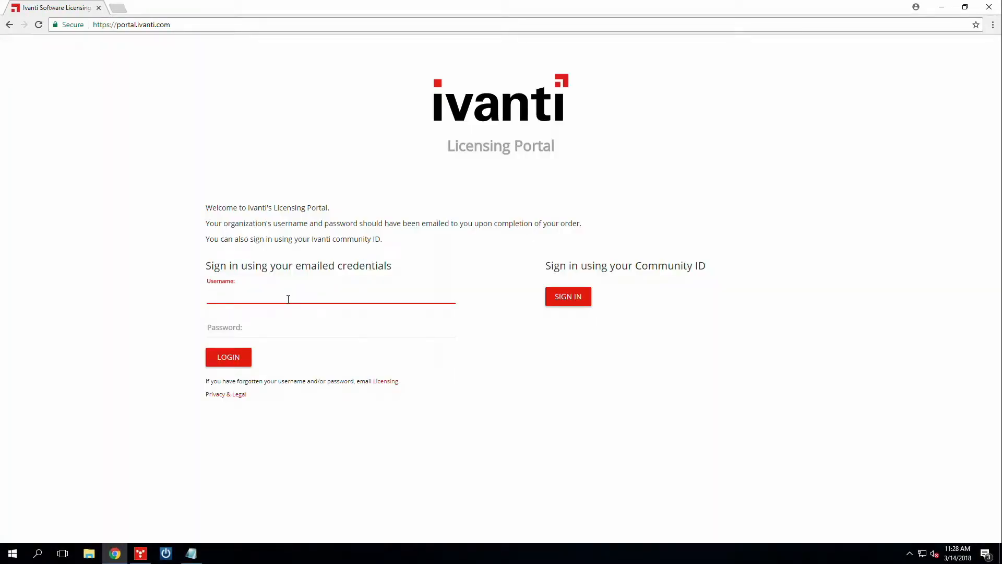
pyautogui.write('bo')
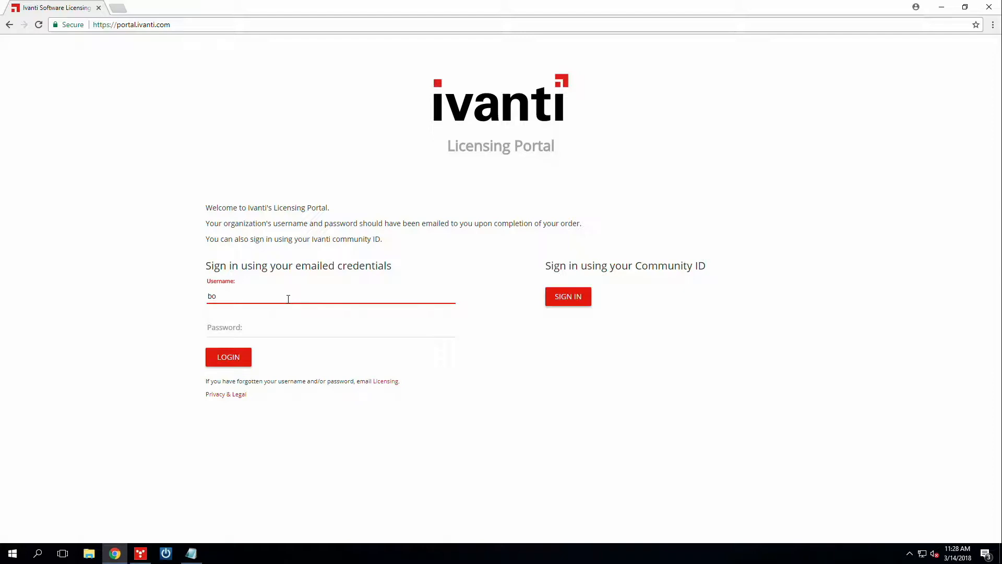
pyautogui.write('boam')
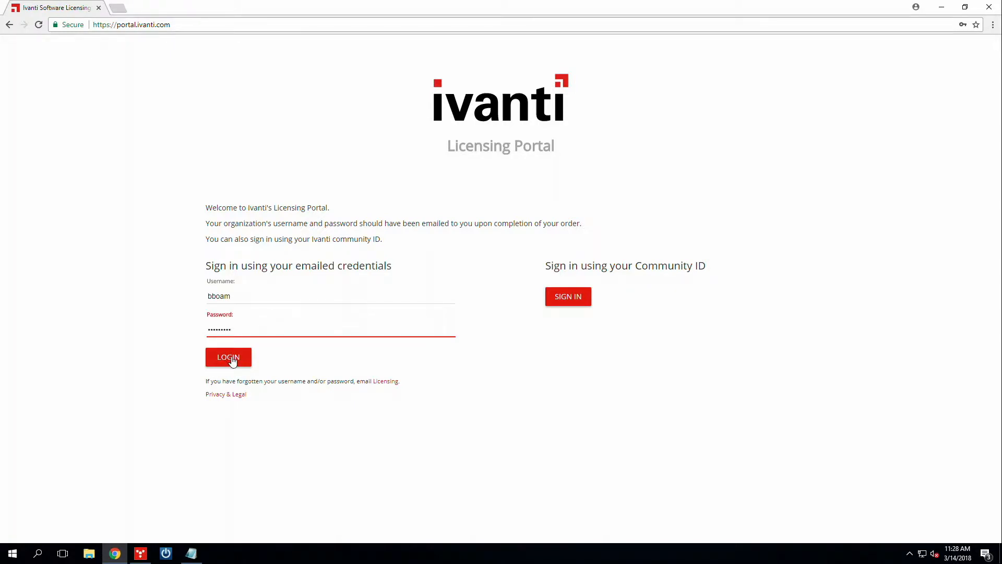
pyautogui.click(227, 357)
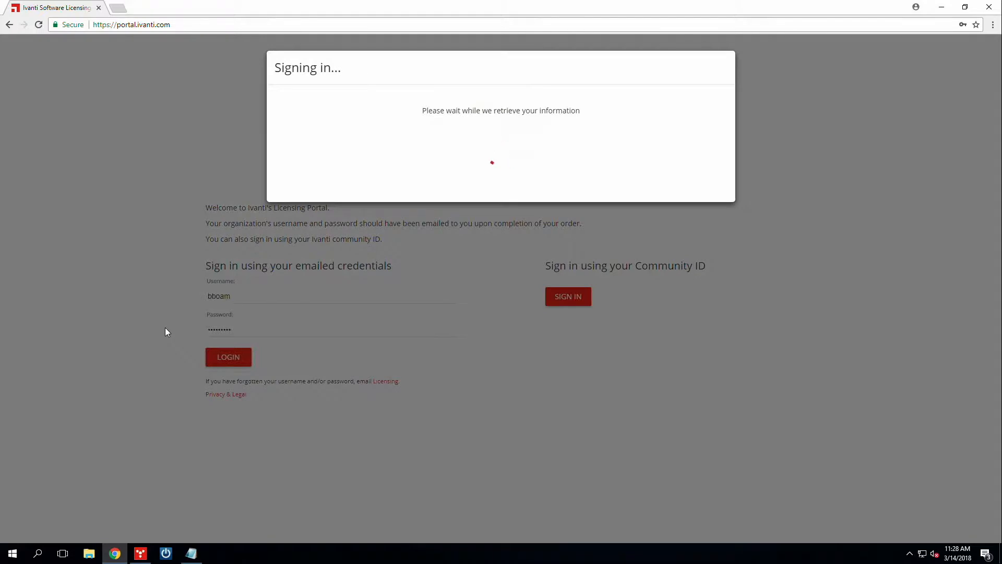
# Step: List all entitlements and maintenances sorted by ExpirationDate, showing products expiring in 2018
pyautogui.click(228, 357)
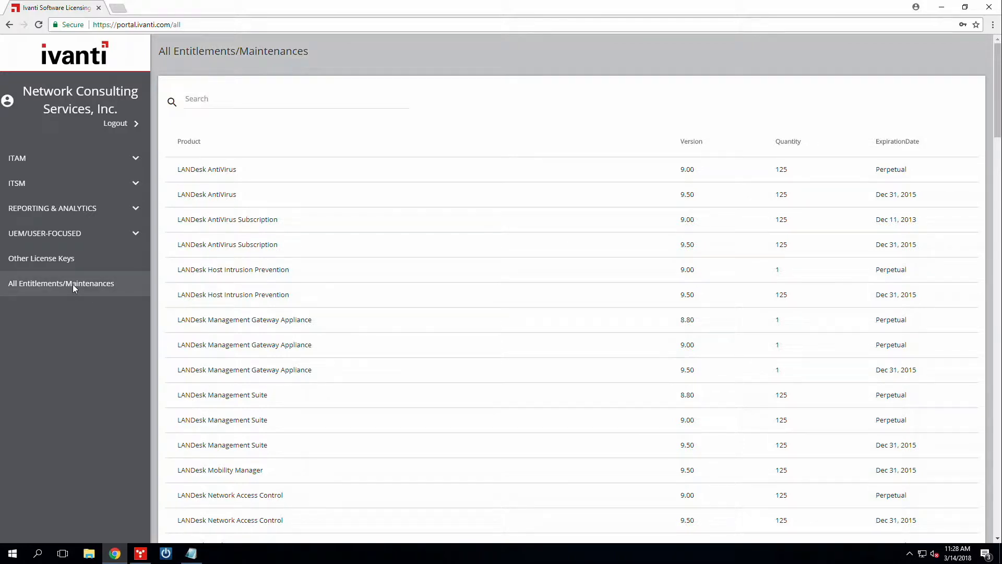
pyautogui.moveTo(73, 291)
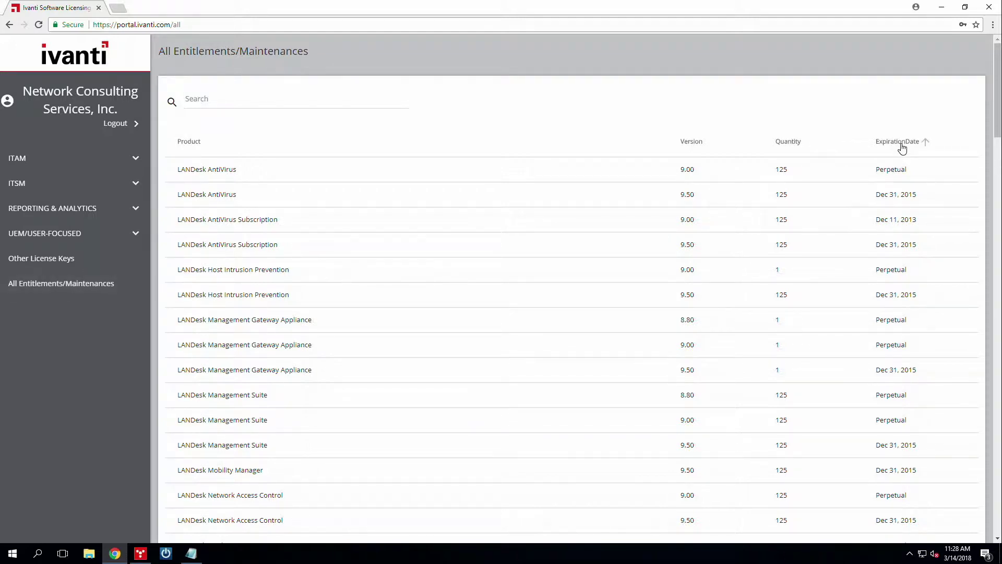
pyautogui.click(900, 142)
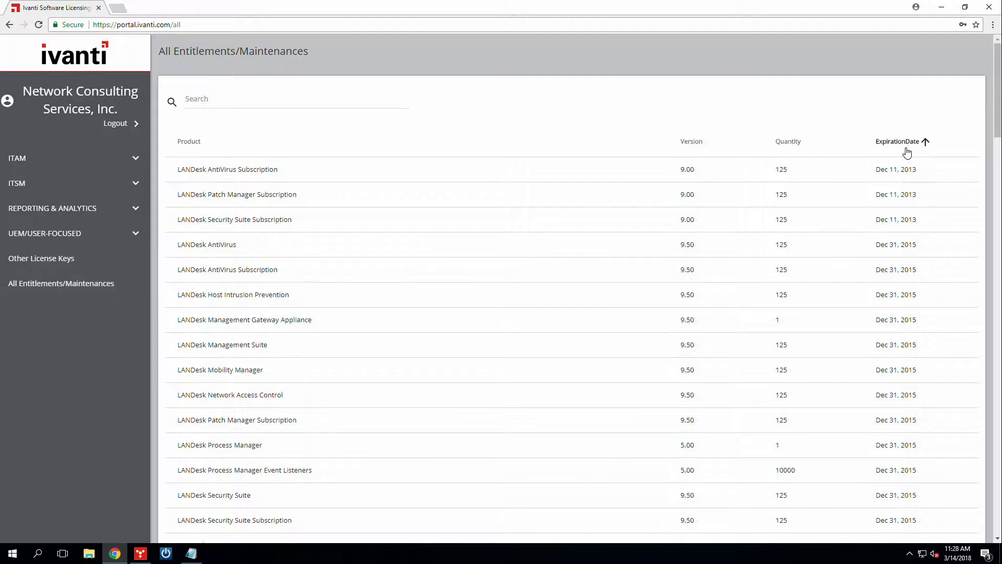
pyautogui.moveTo(589, 327)
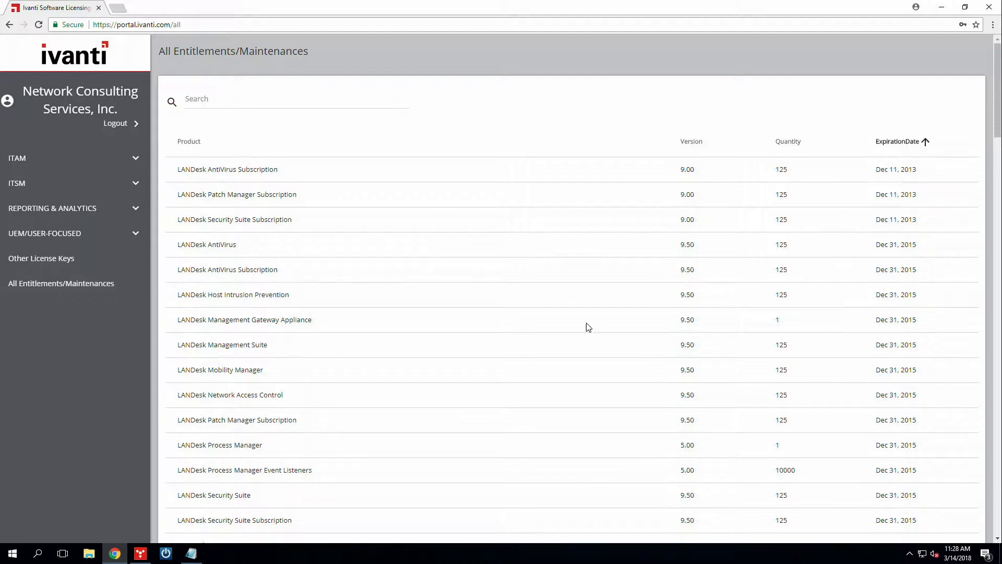
pyautogui.scroll(-3)
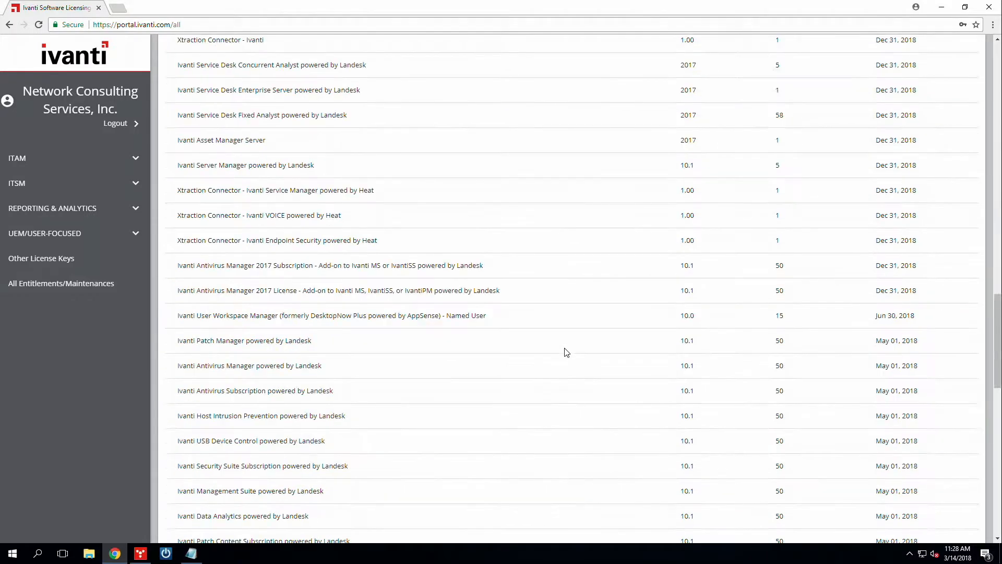
pyautogui.moveTo(379, 336)
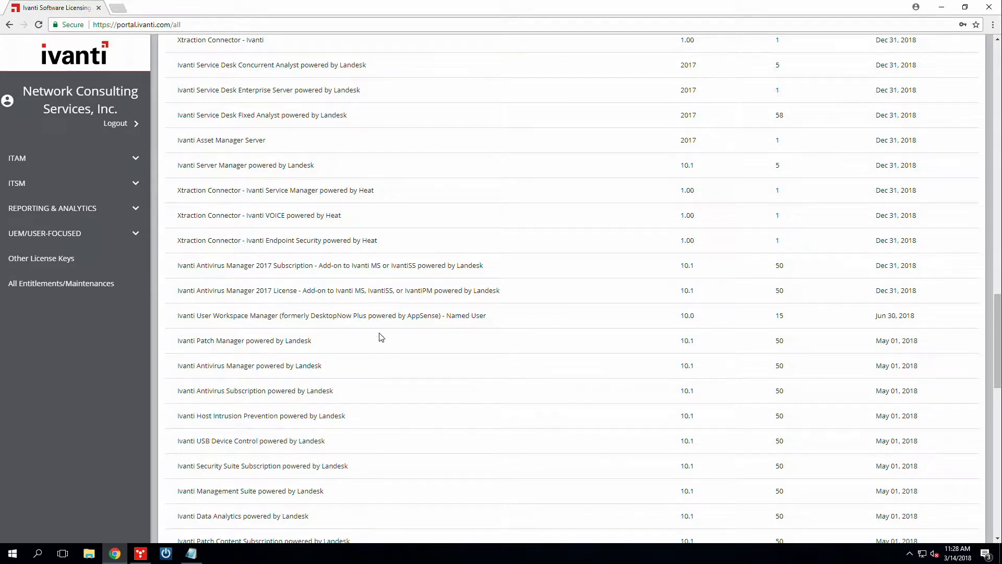
pyautogui.moveTo(350, 364)
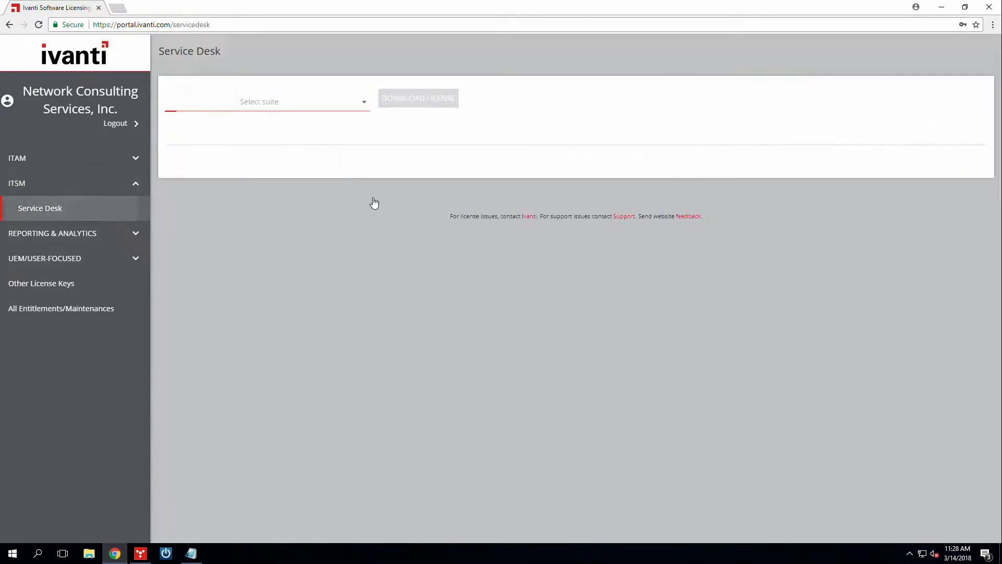
# Step: View the Service Desk Enterprise Server Suite 2017 licenses, then return to the entitlements list
pyautogui.click(266, 101)
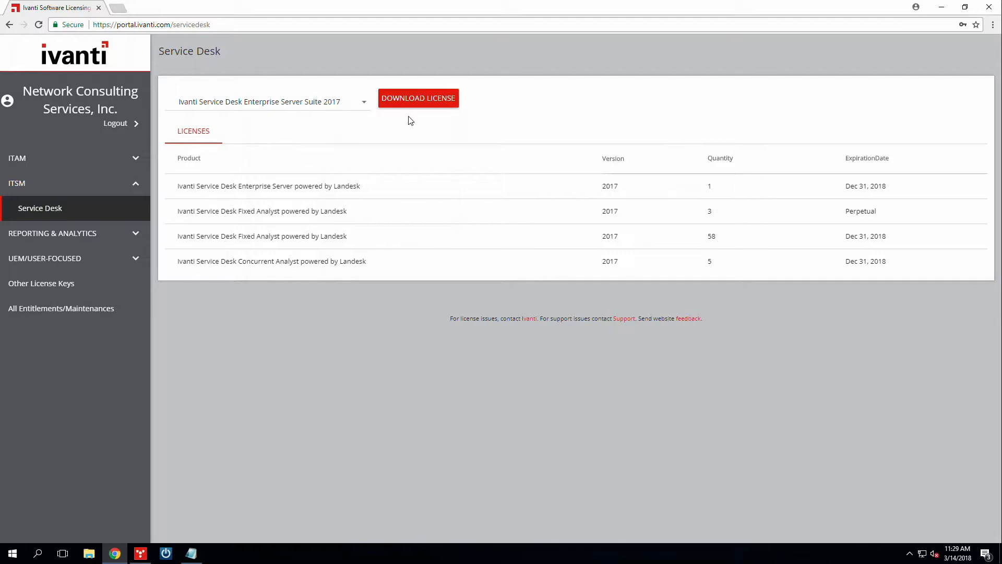
pyautogui.moveTo(415, 99)
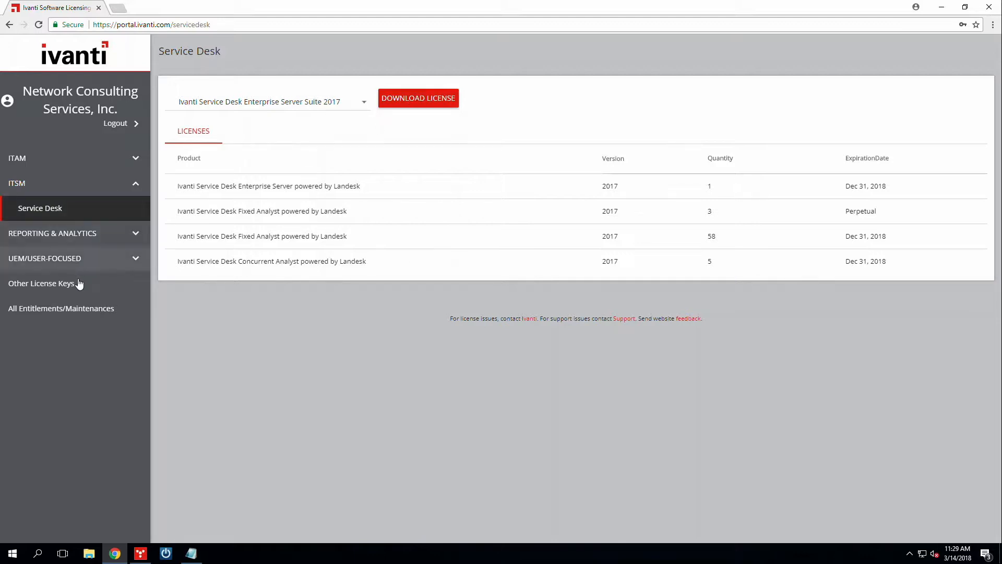
pyautogui.click(60, 308)
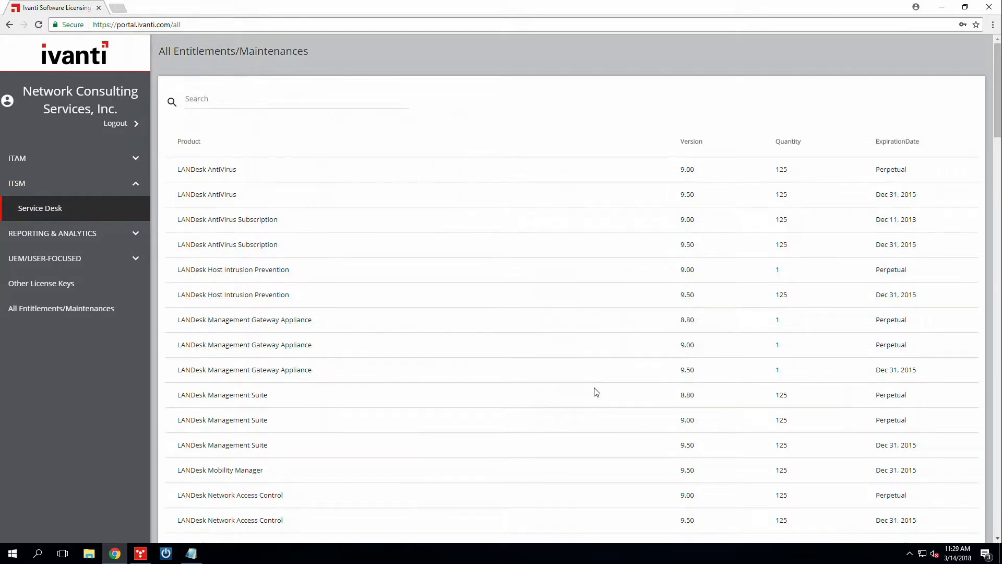
pyautogui.moveTo(433, 353)
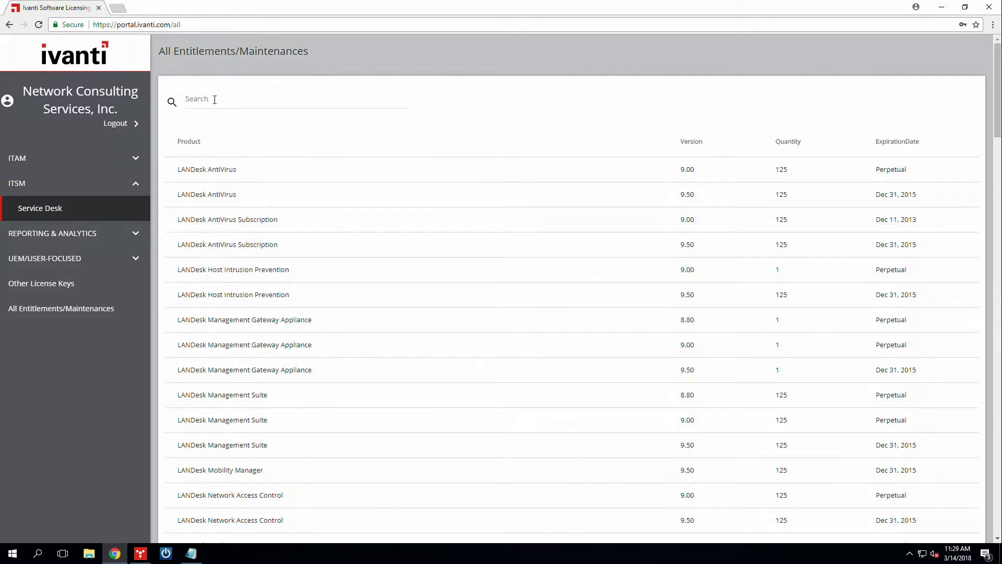
# Step: Filter the entitlements list to Antivirus products and expand the user-focused category
pyautogui.write('Antivirus')
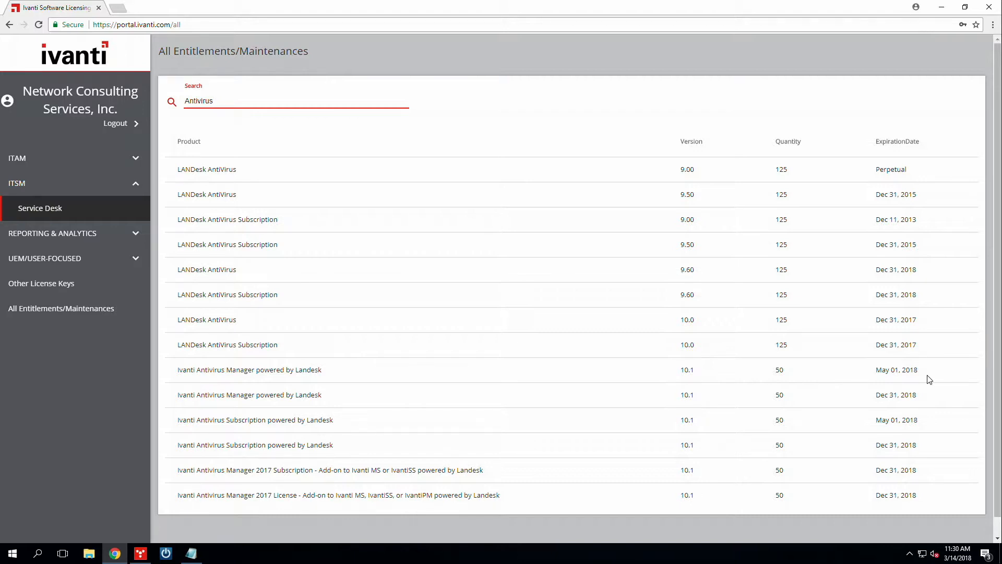
pyautogui.moveTo(201, 326)
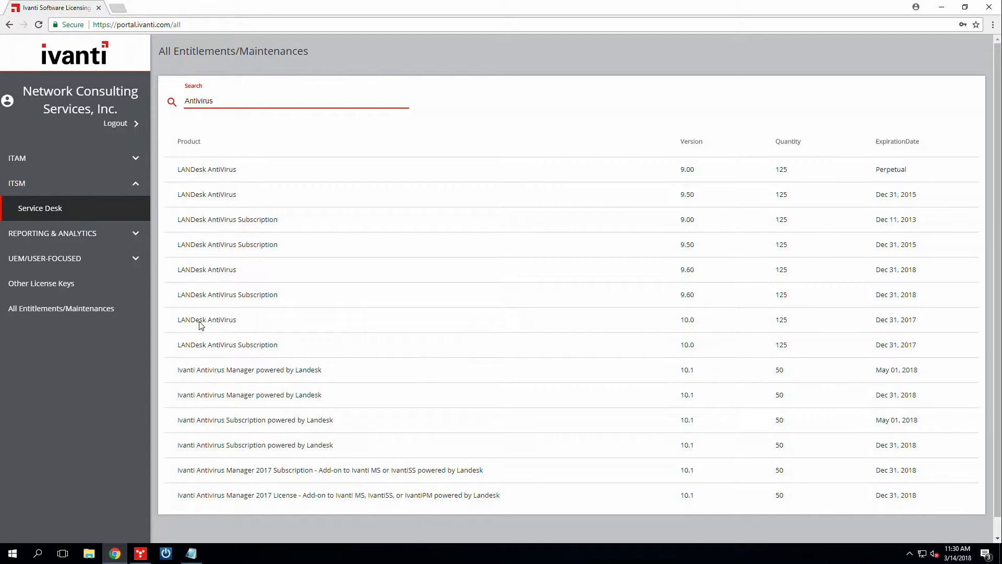
pyautogui.click(68, 259)
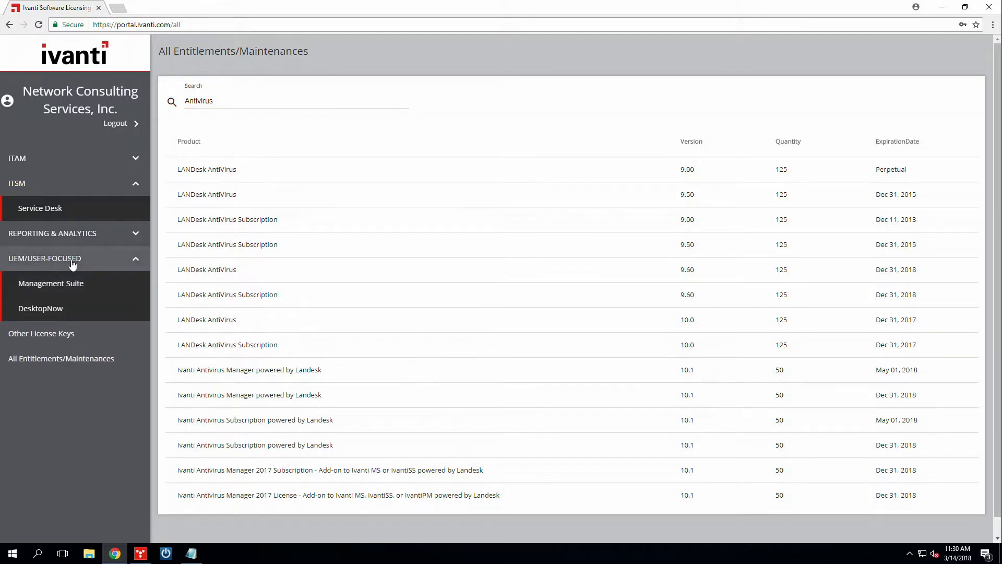
# Step: Read the Management Suite core server activation steps under UEM/USER-FOCUSED
pyautogui.click(50, 283)
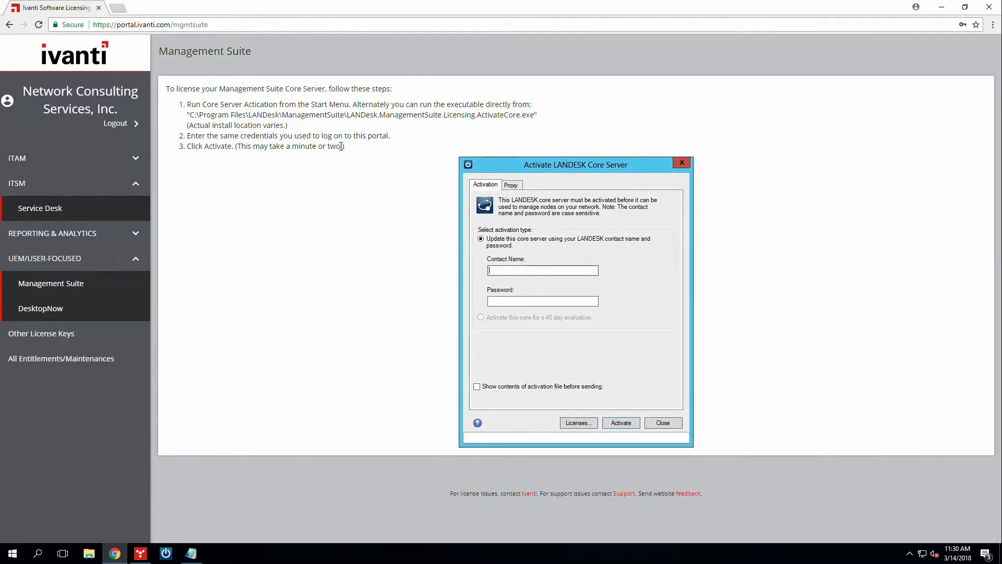
pyautogui.moveTo(371, 123)
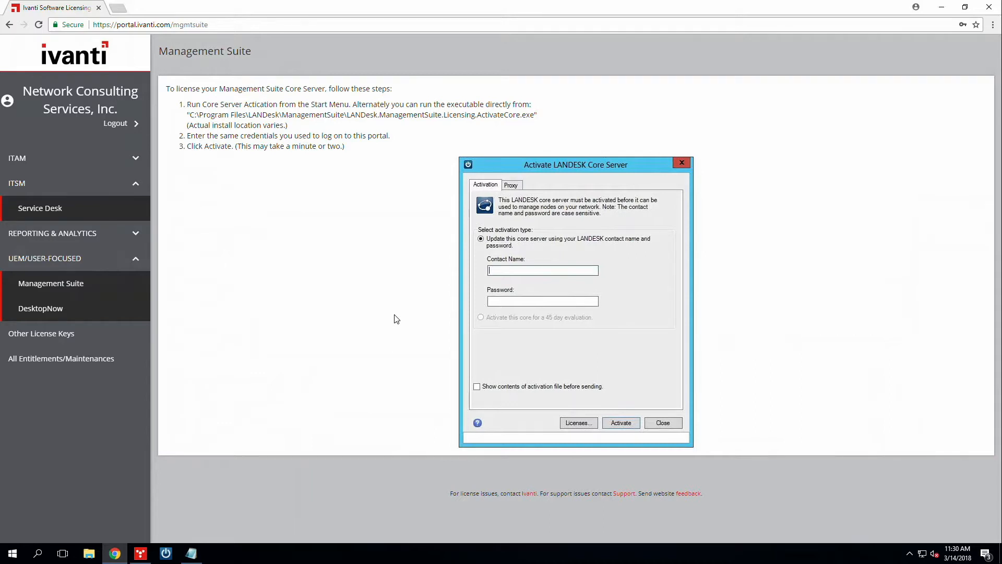
pyautogui.moveTo(627, 436)
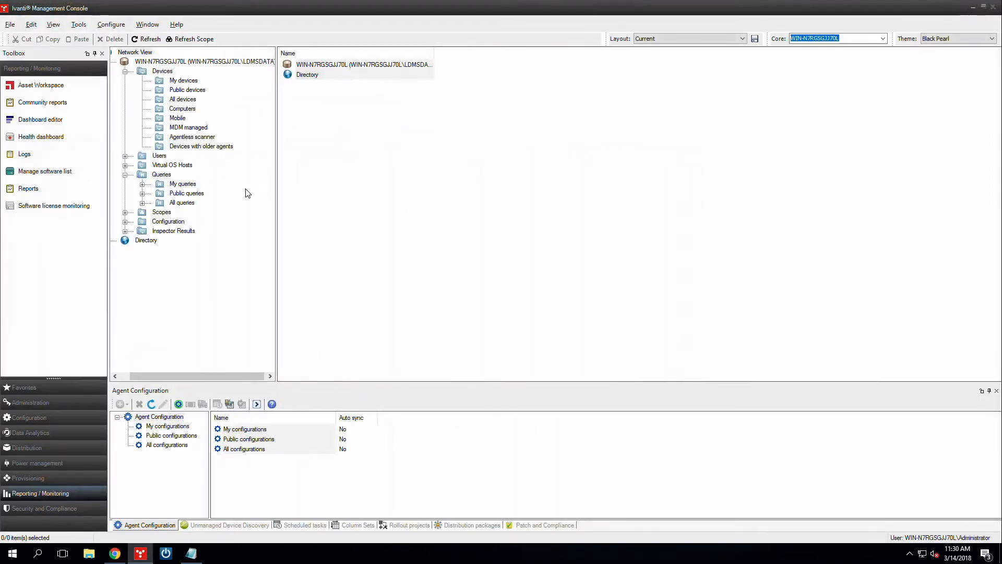
pyautogui.click(111, 24)
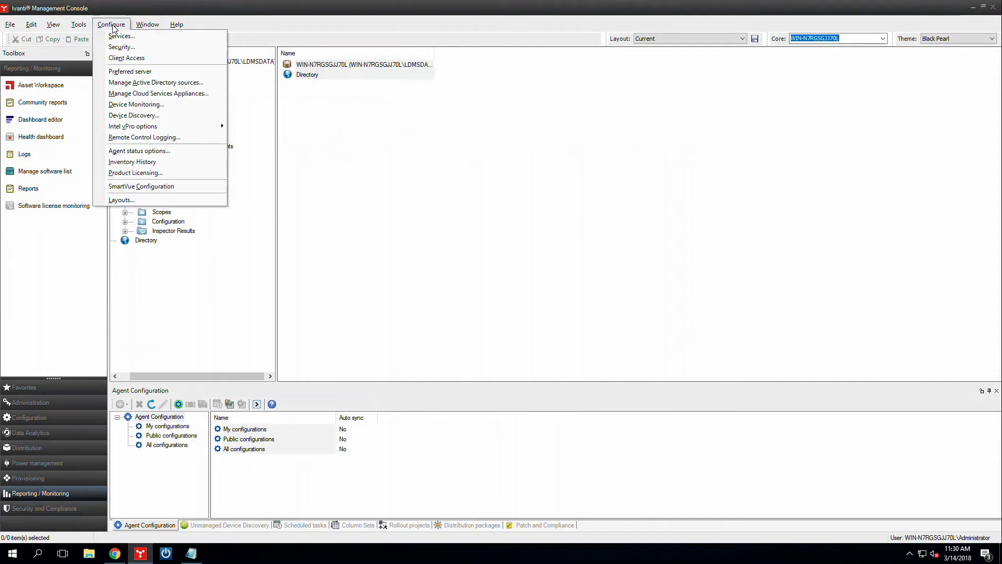
pyautogui.click(135, 173)
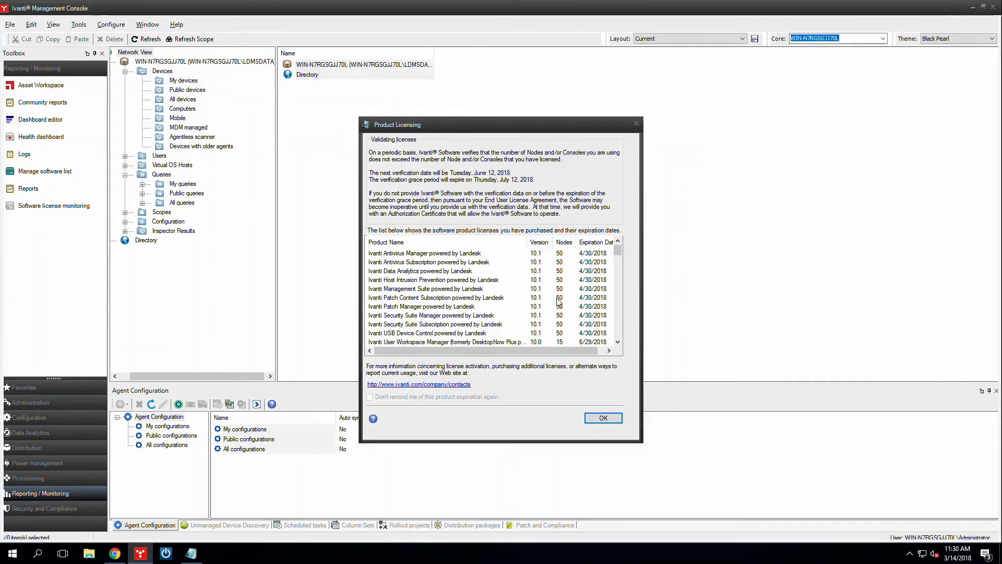
pyautogui.click(603, 417)
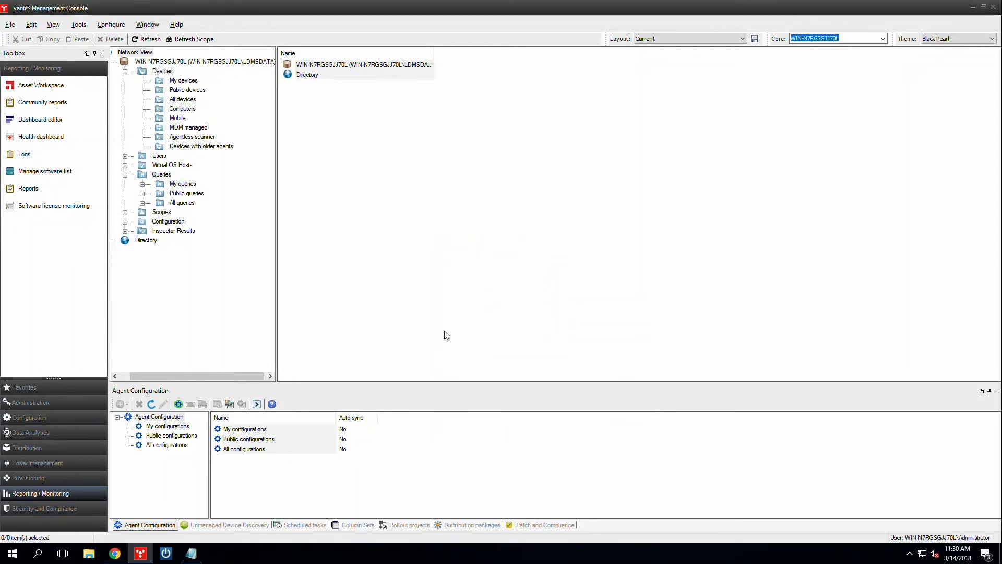
pyautogui.moveTo(419, 320)
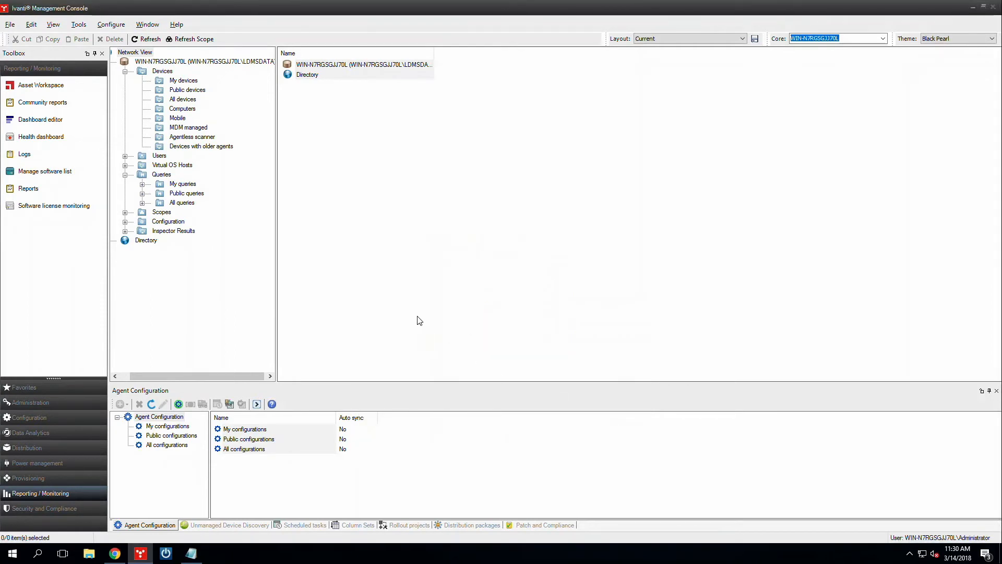